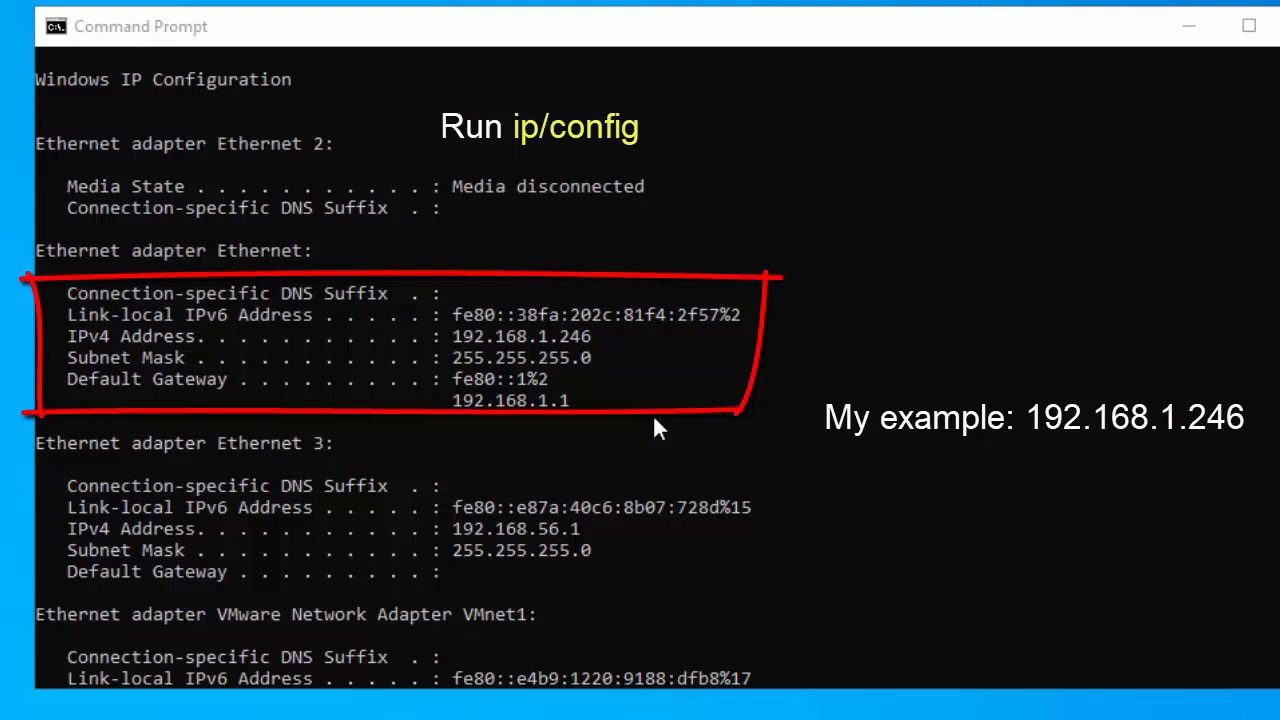
mouse_move(530, 414)
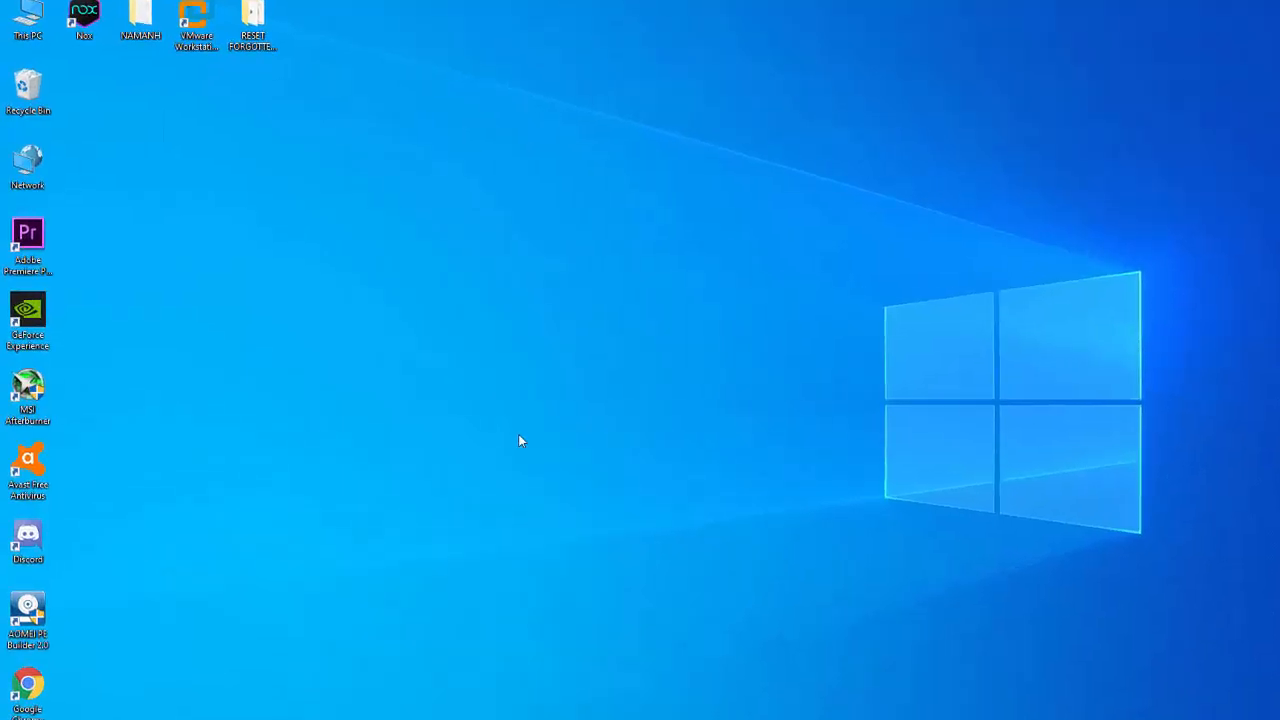
- Reach the Ethernet adapter's Internet Protocol Version 4 properties from the desktop Network icon
right_click(28, 164)
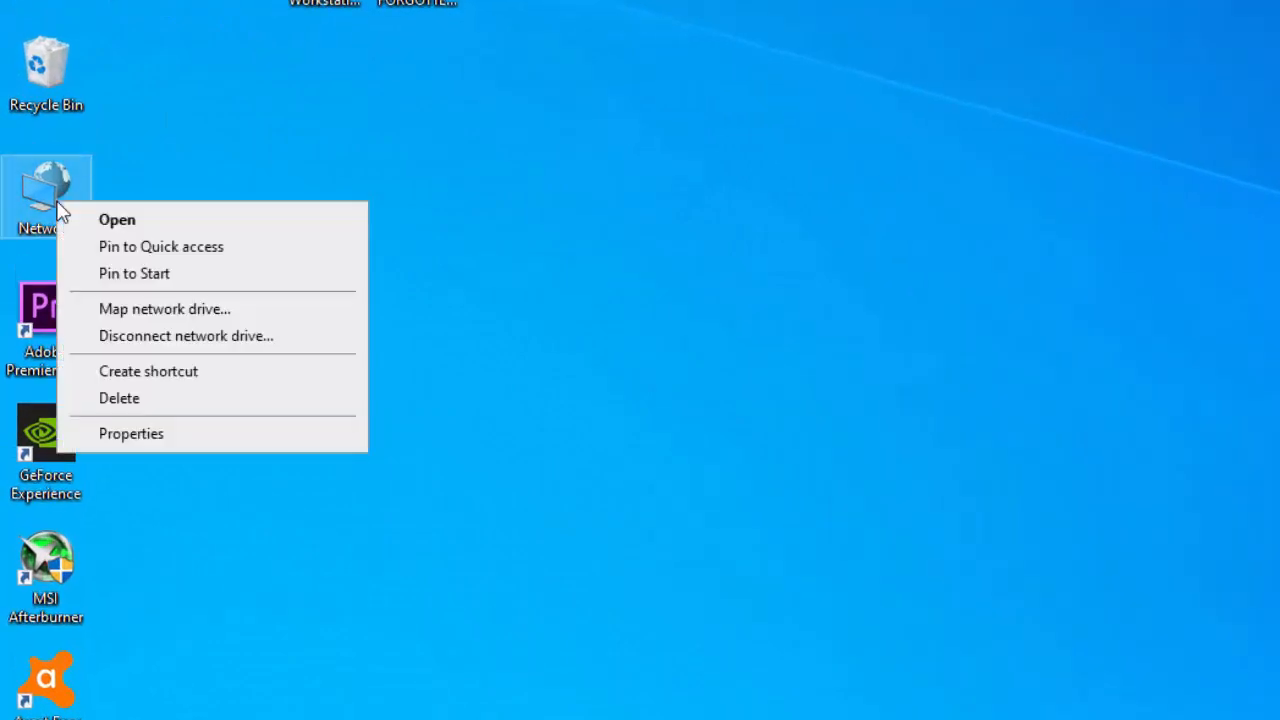
left_click(116, 218)
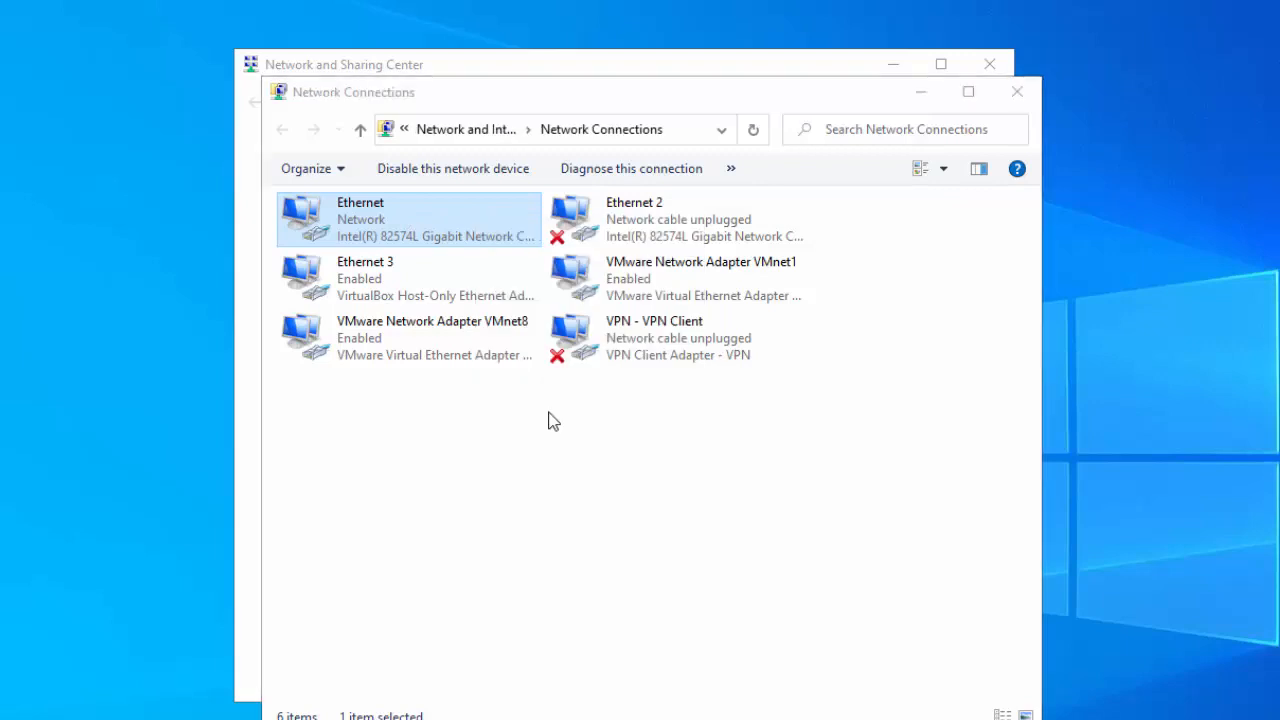
double_click(360, 218)
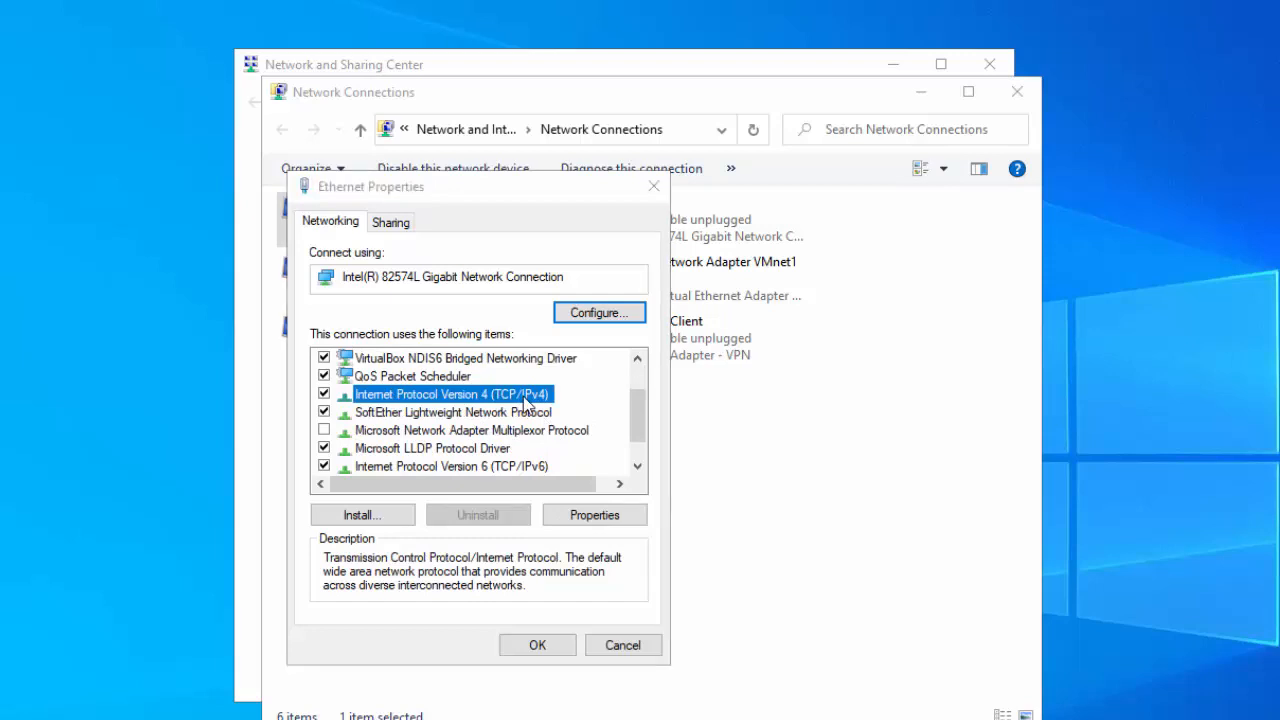
left_click(594, 514)
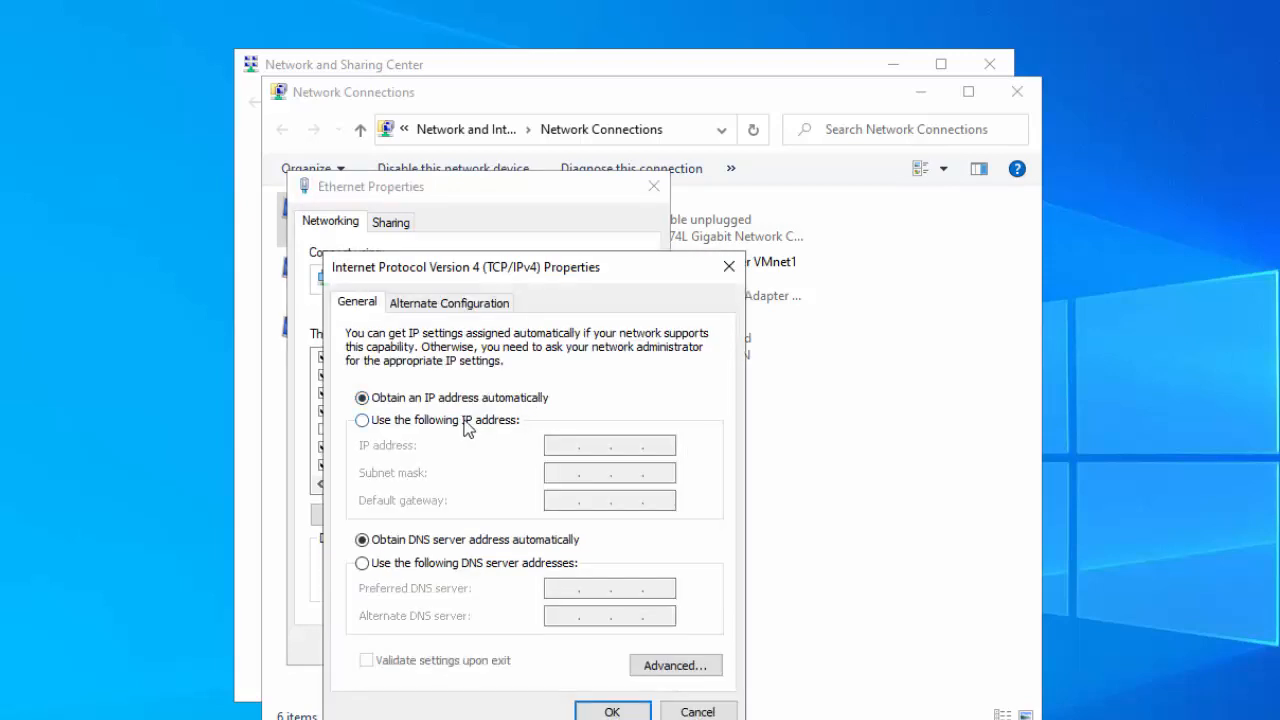
- Use a static IP 192.168.1.246, mask 255.255.255.0, and begin the gateway 192.168.1.1
left_click(360, 420)
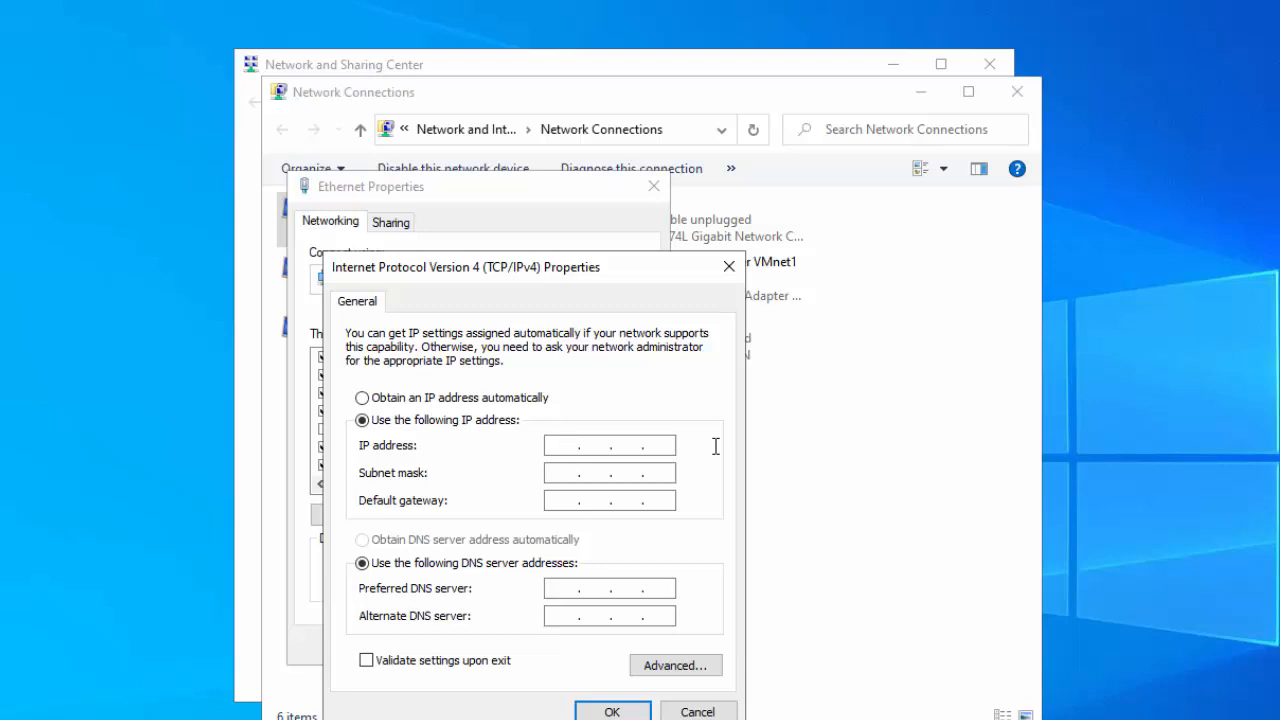
type("192")
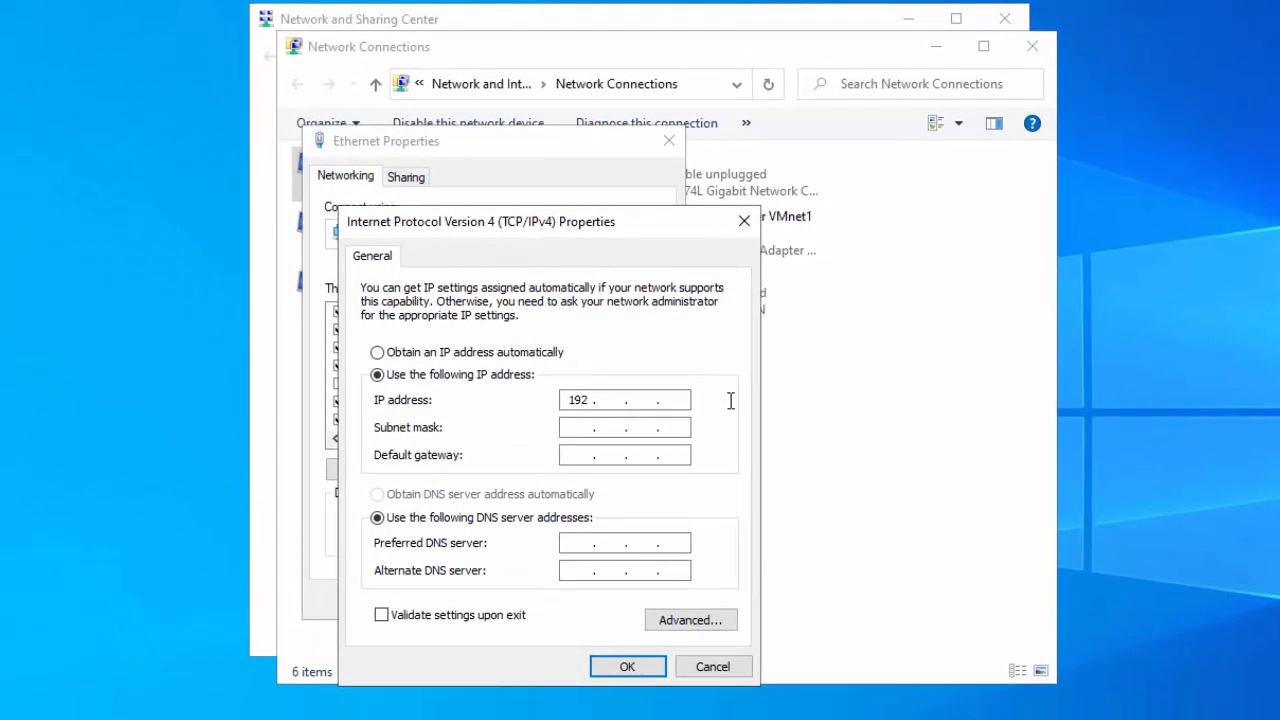
type("168.1")
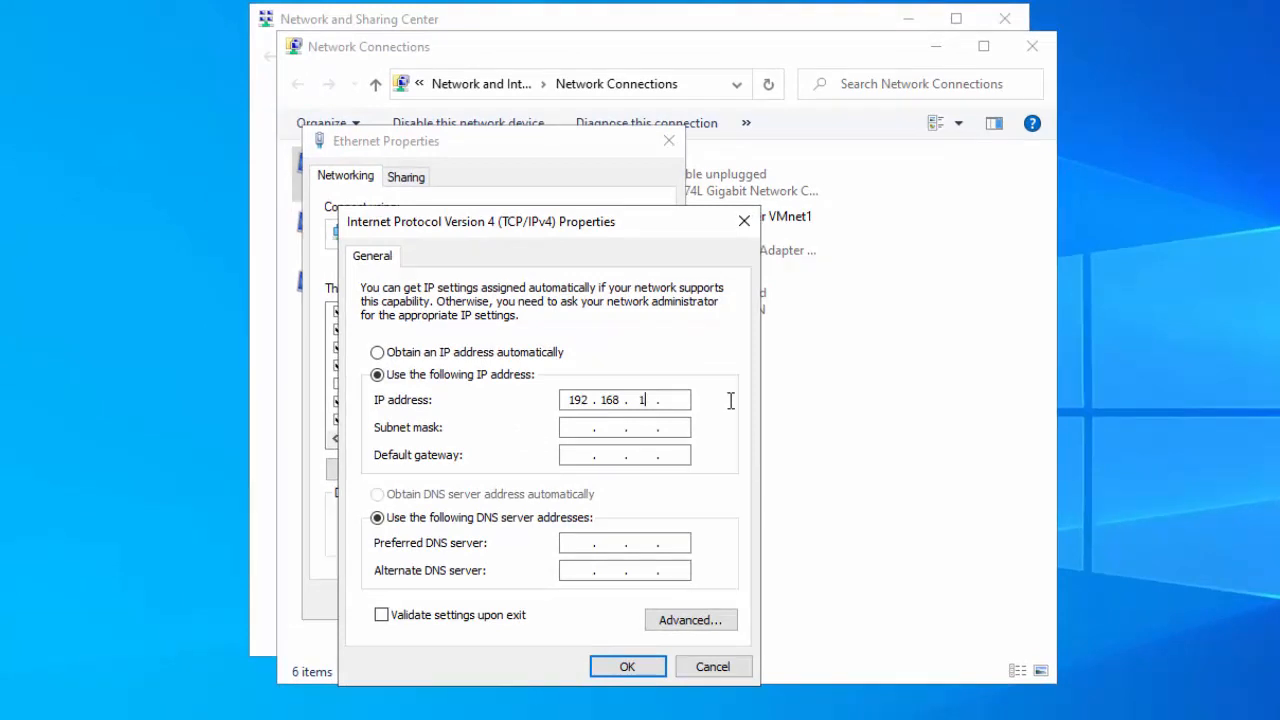
type("246")
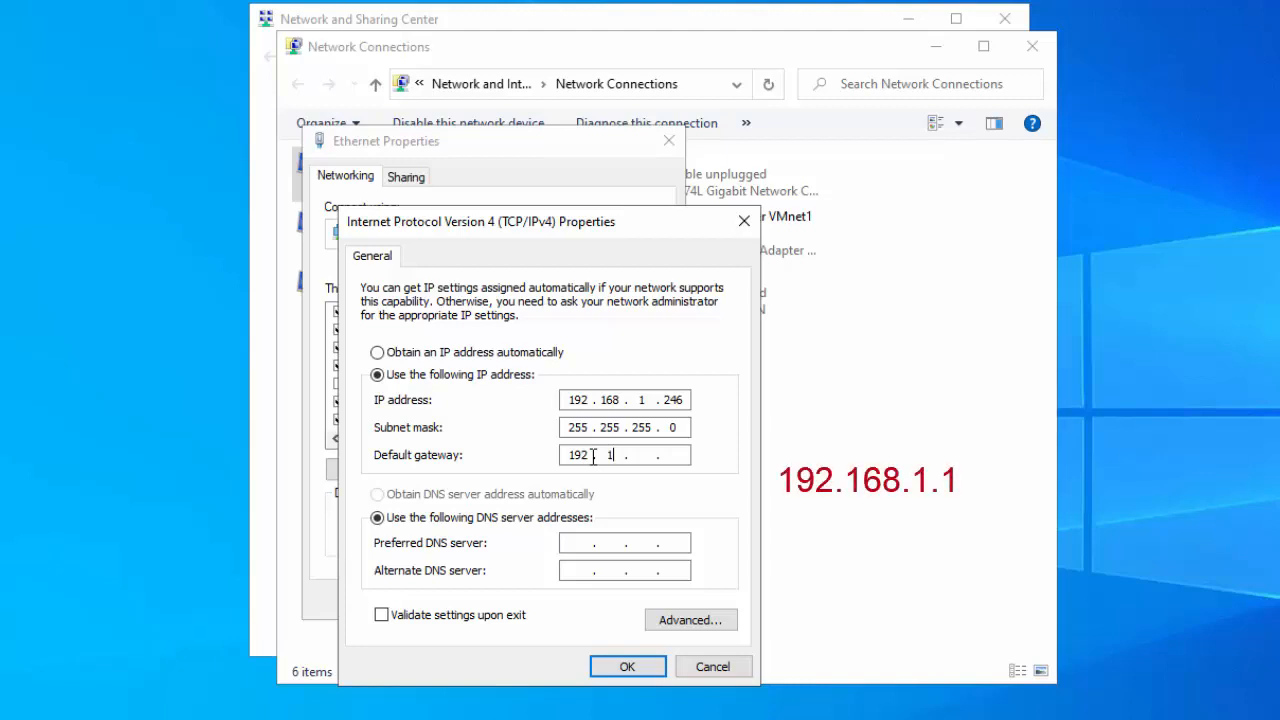
type("168")
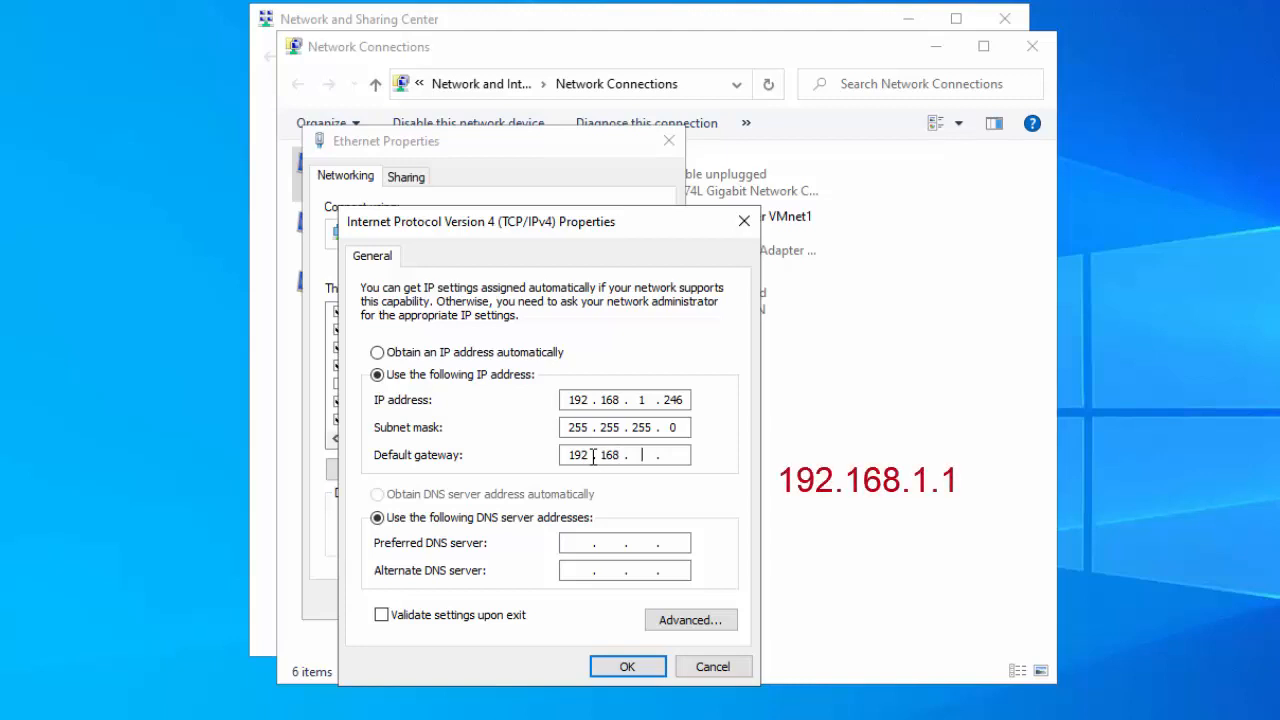
type("1")
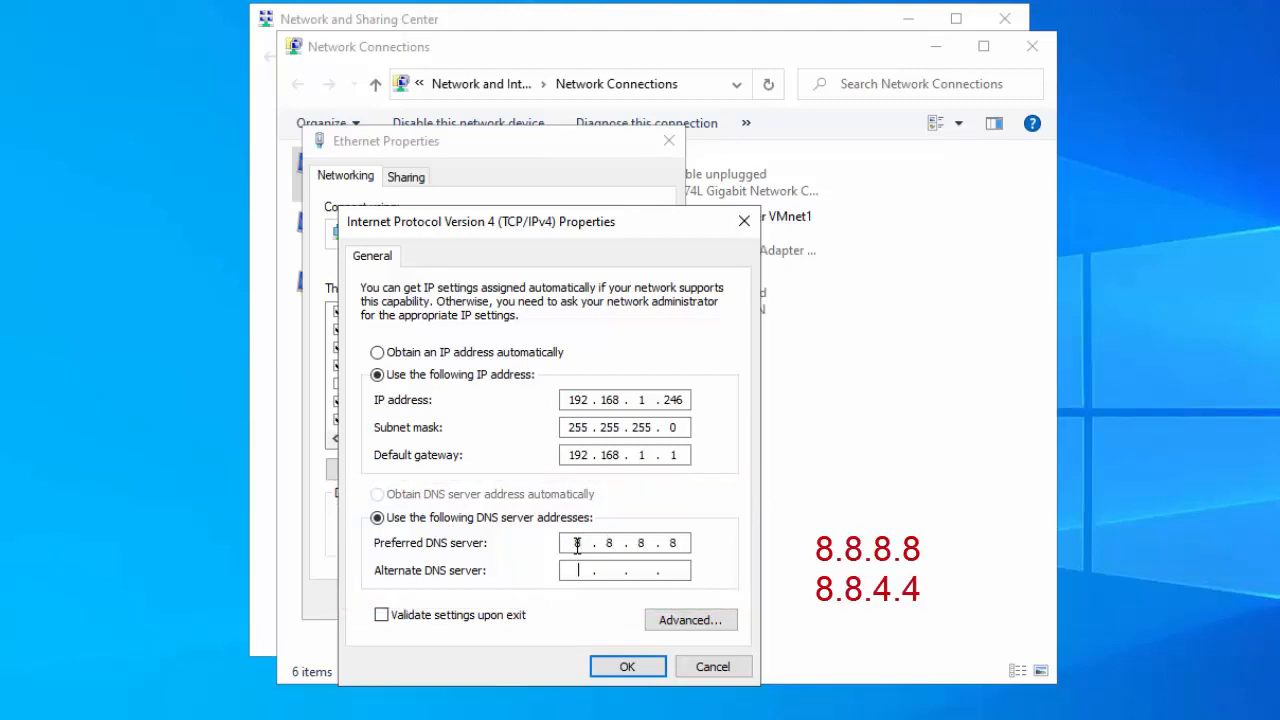
- Enter alternate DNS 8.8.4.4 alongside 8.8.8.8 and accept the IPv4 settings with OK
type("8.8")
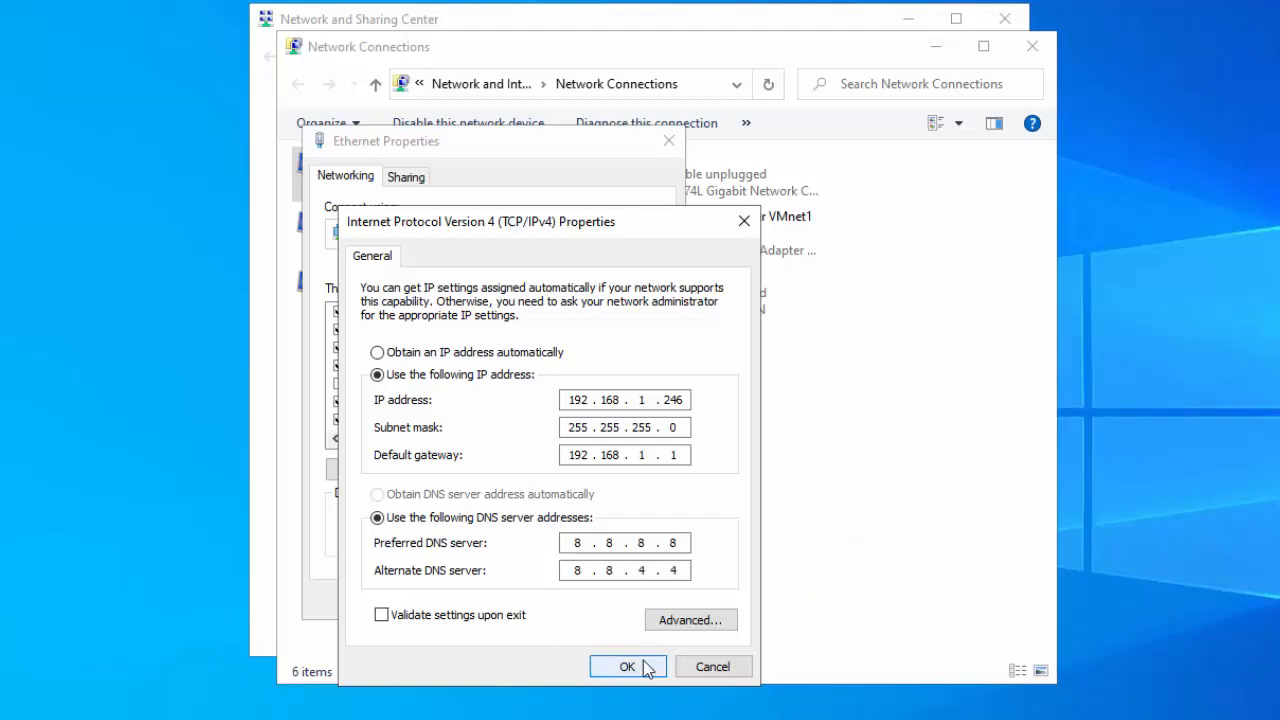
left_click(628, 666)
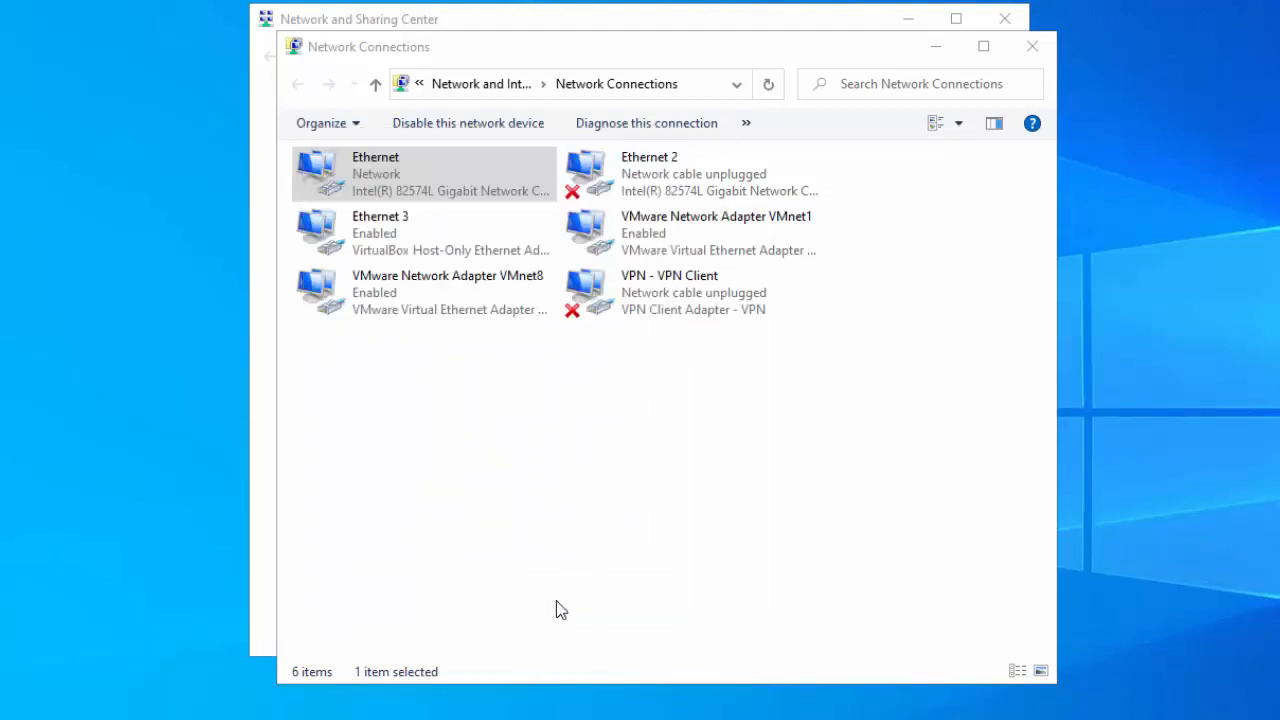